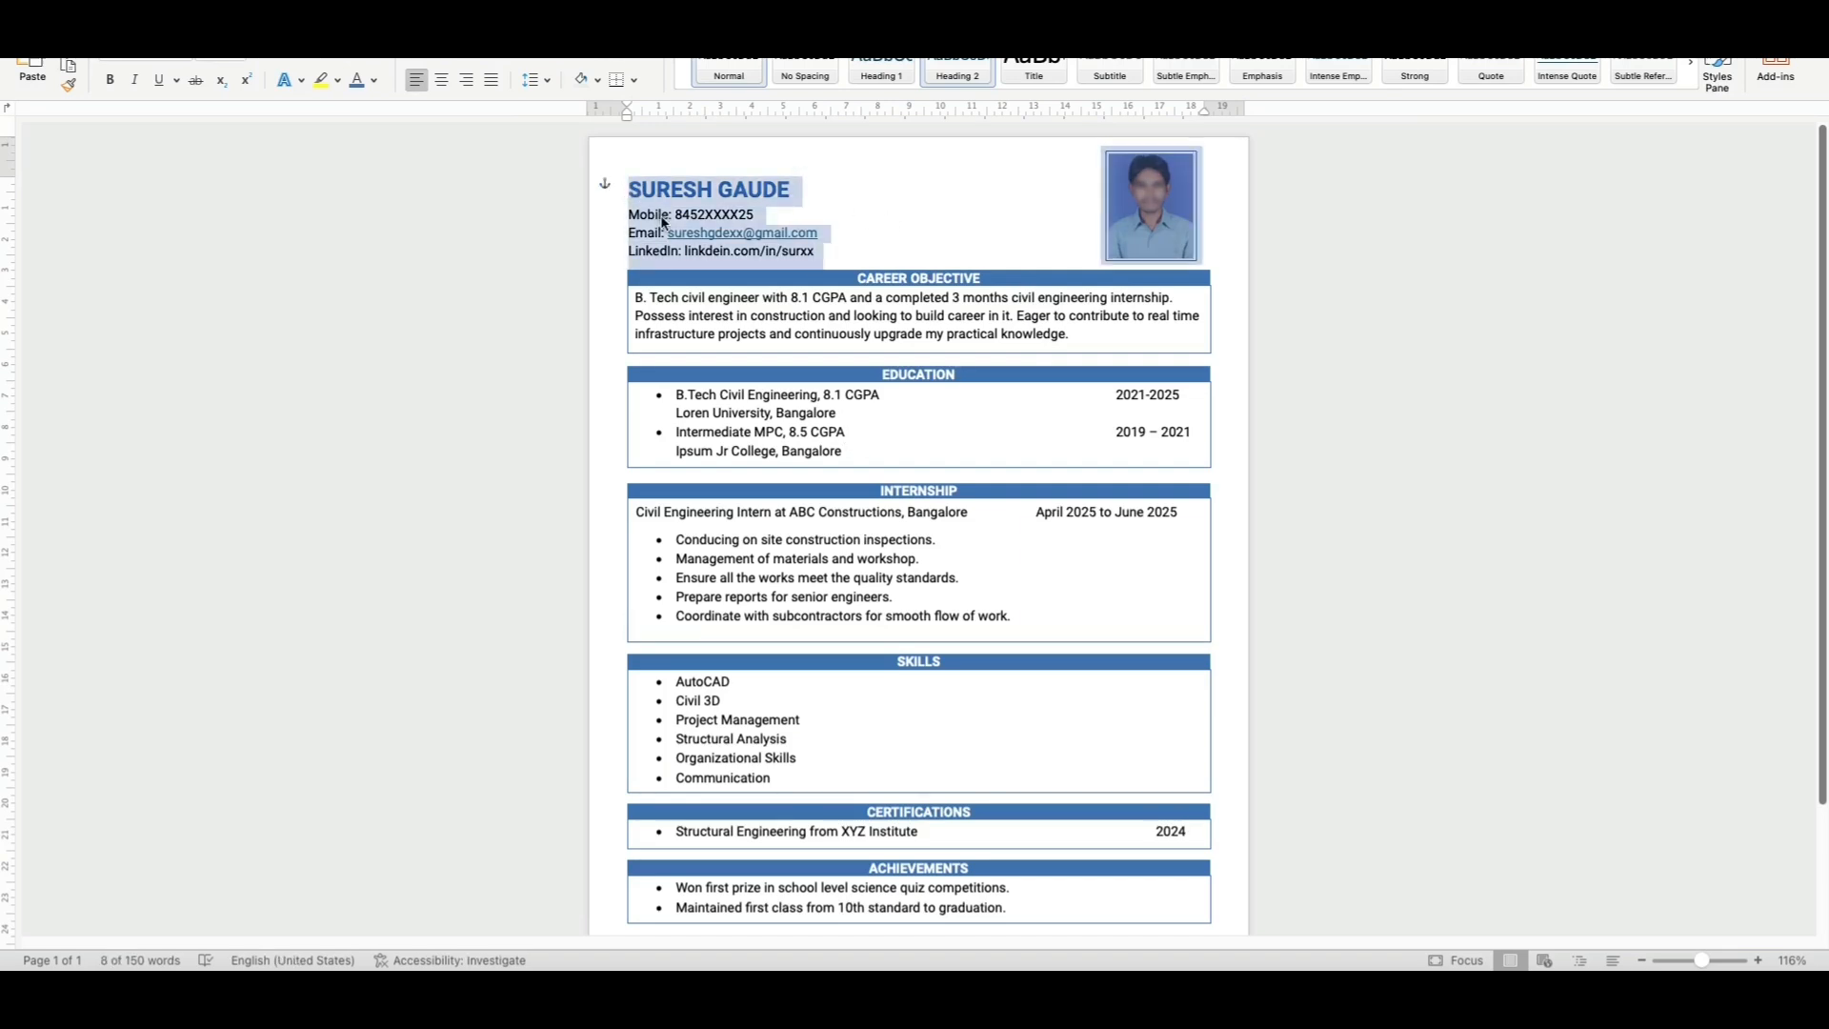
pyautogui.click(921, 251)
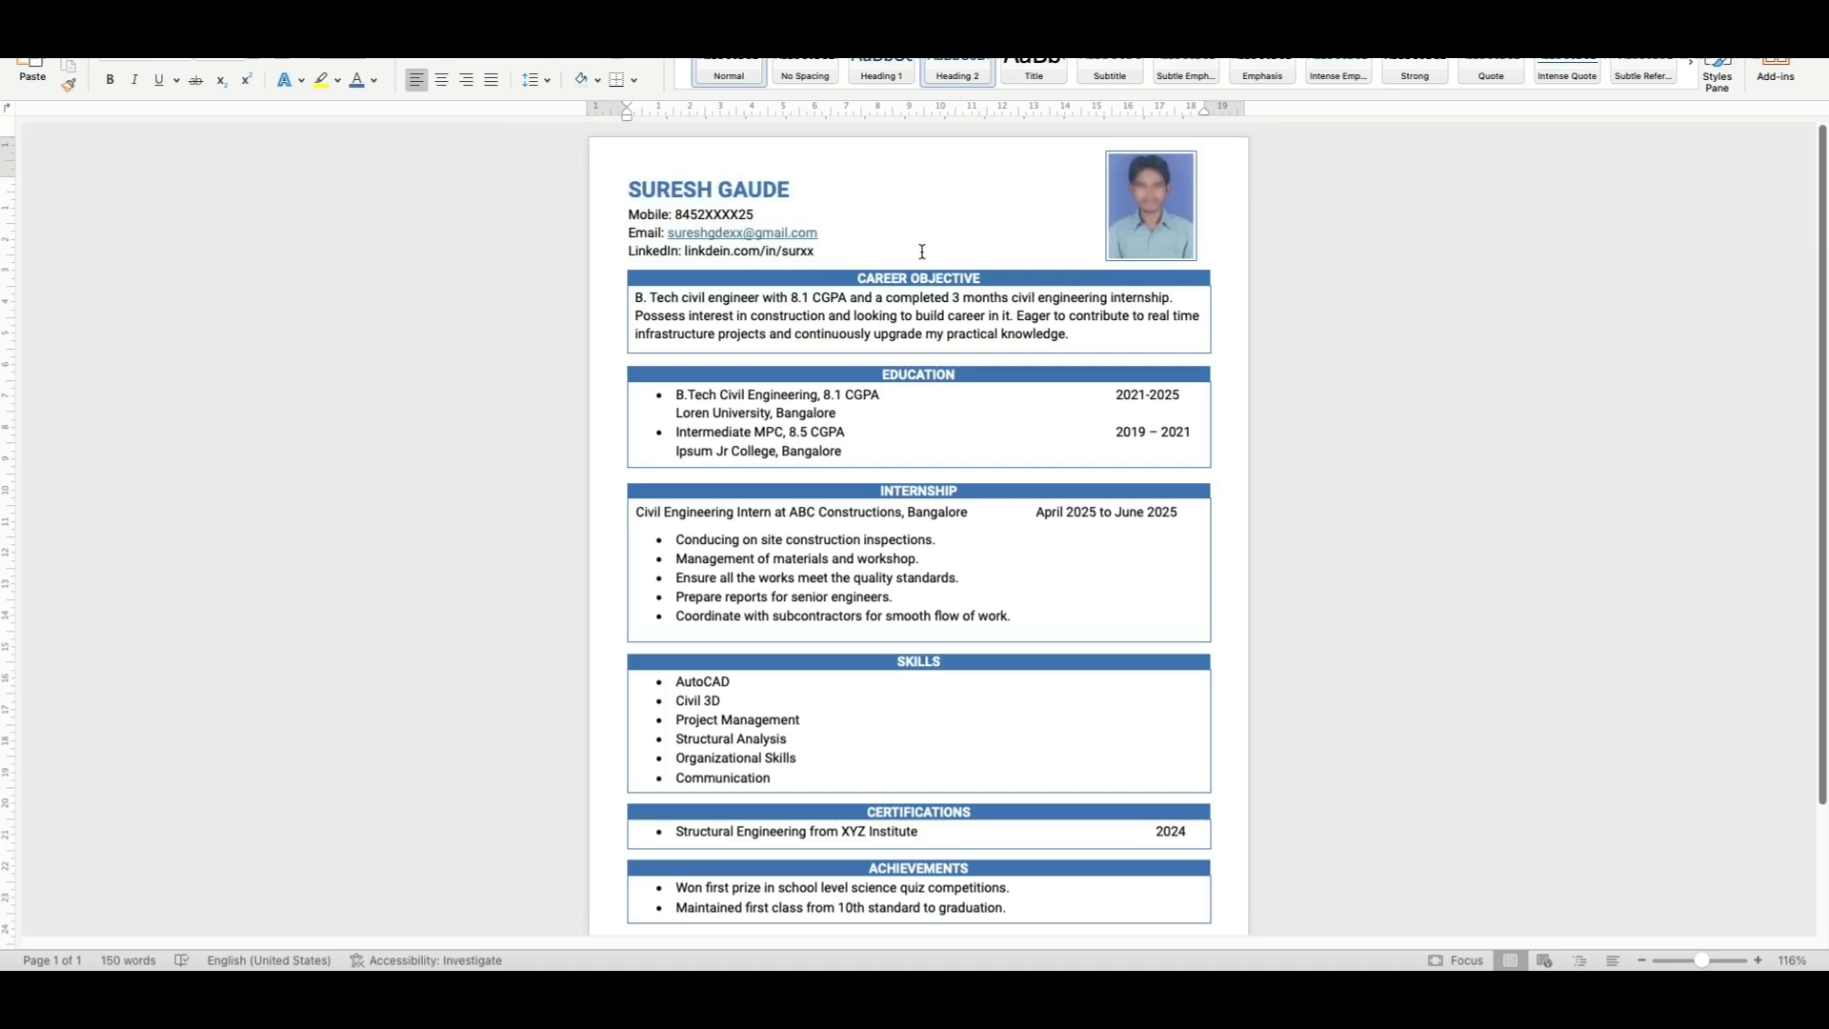
pyautogui.click(1150, 206)
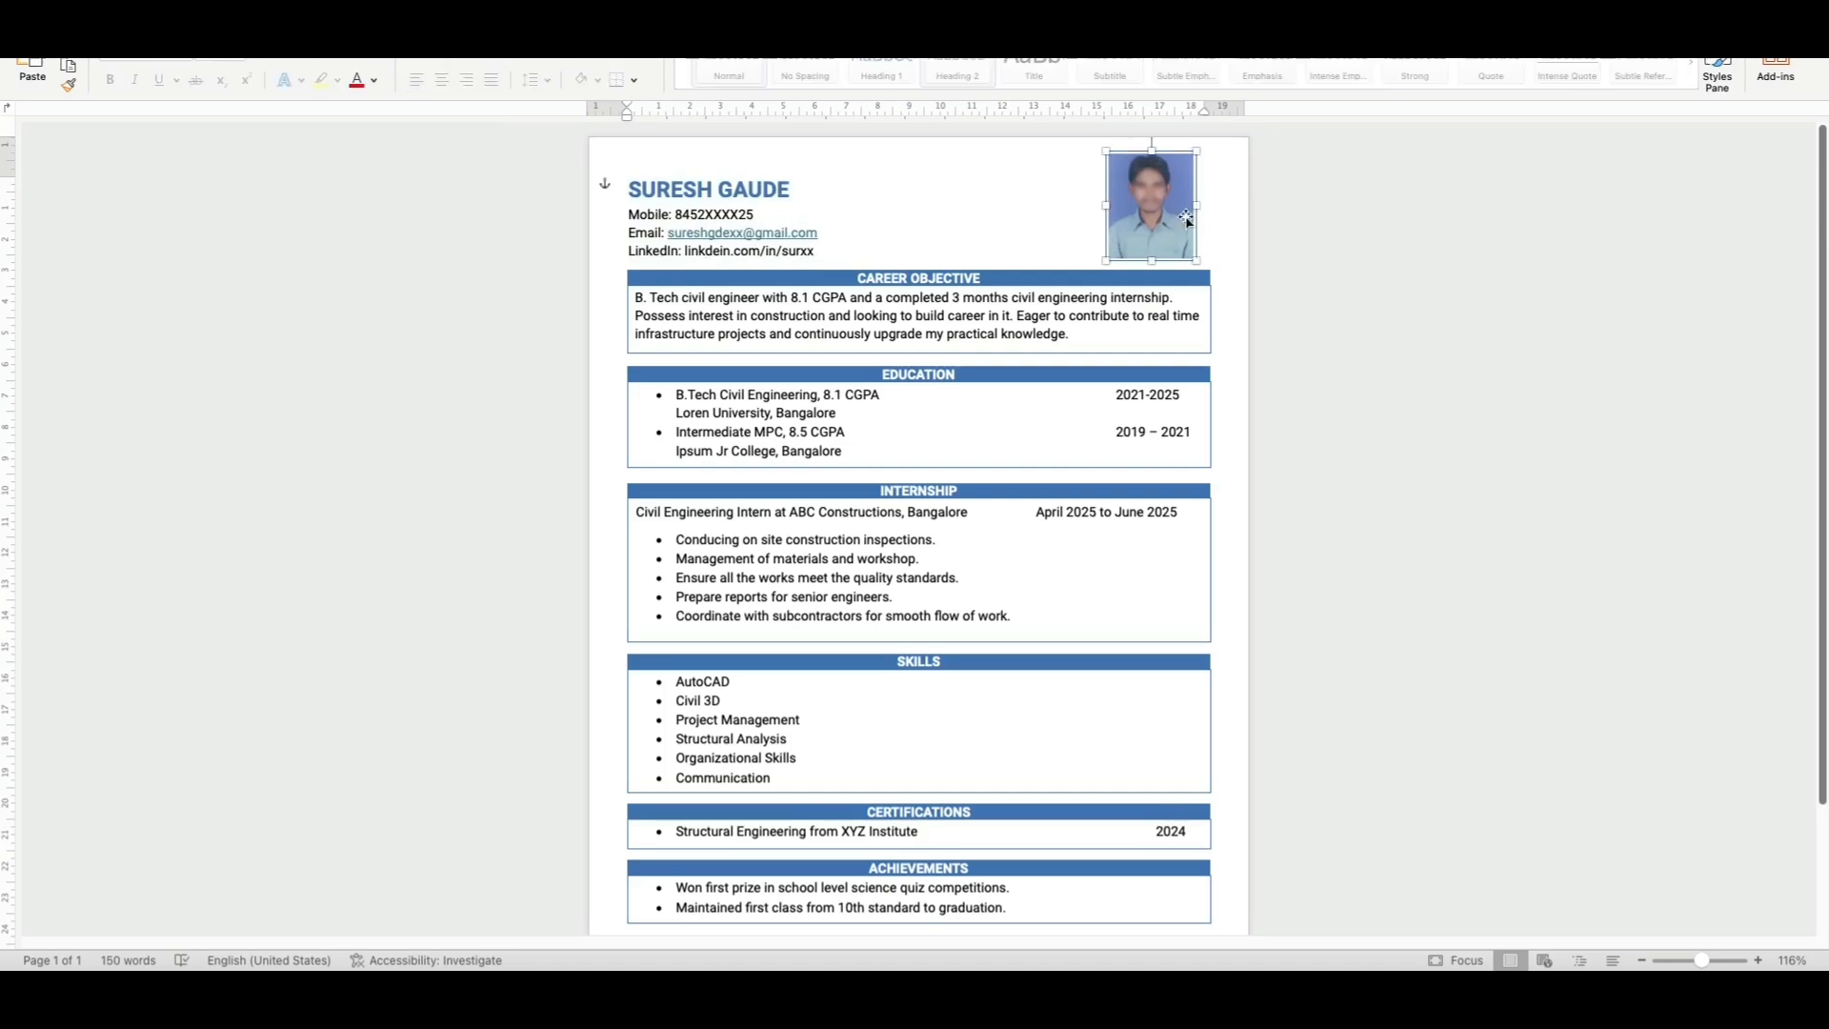
pyautogui.click(918, 315)
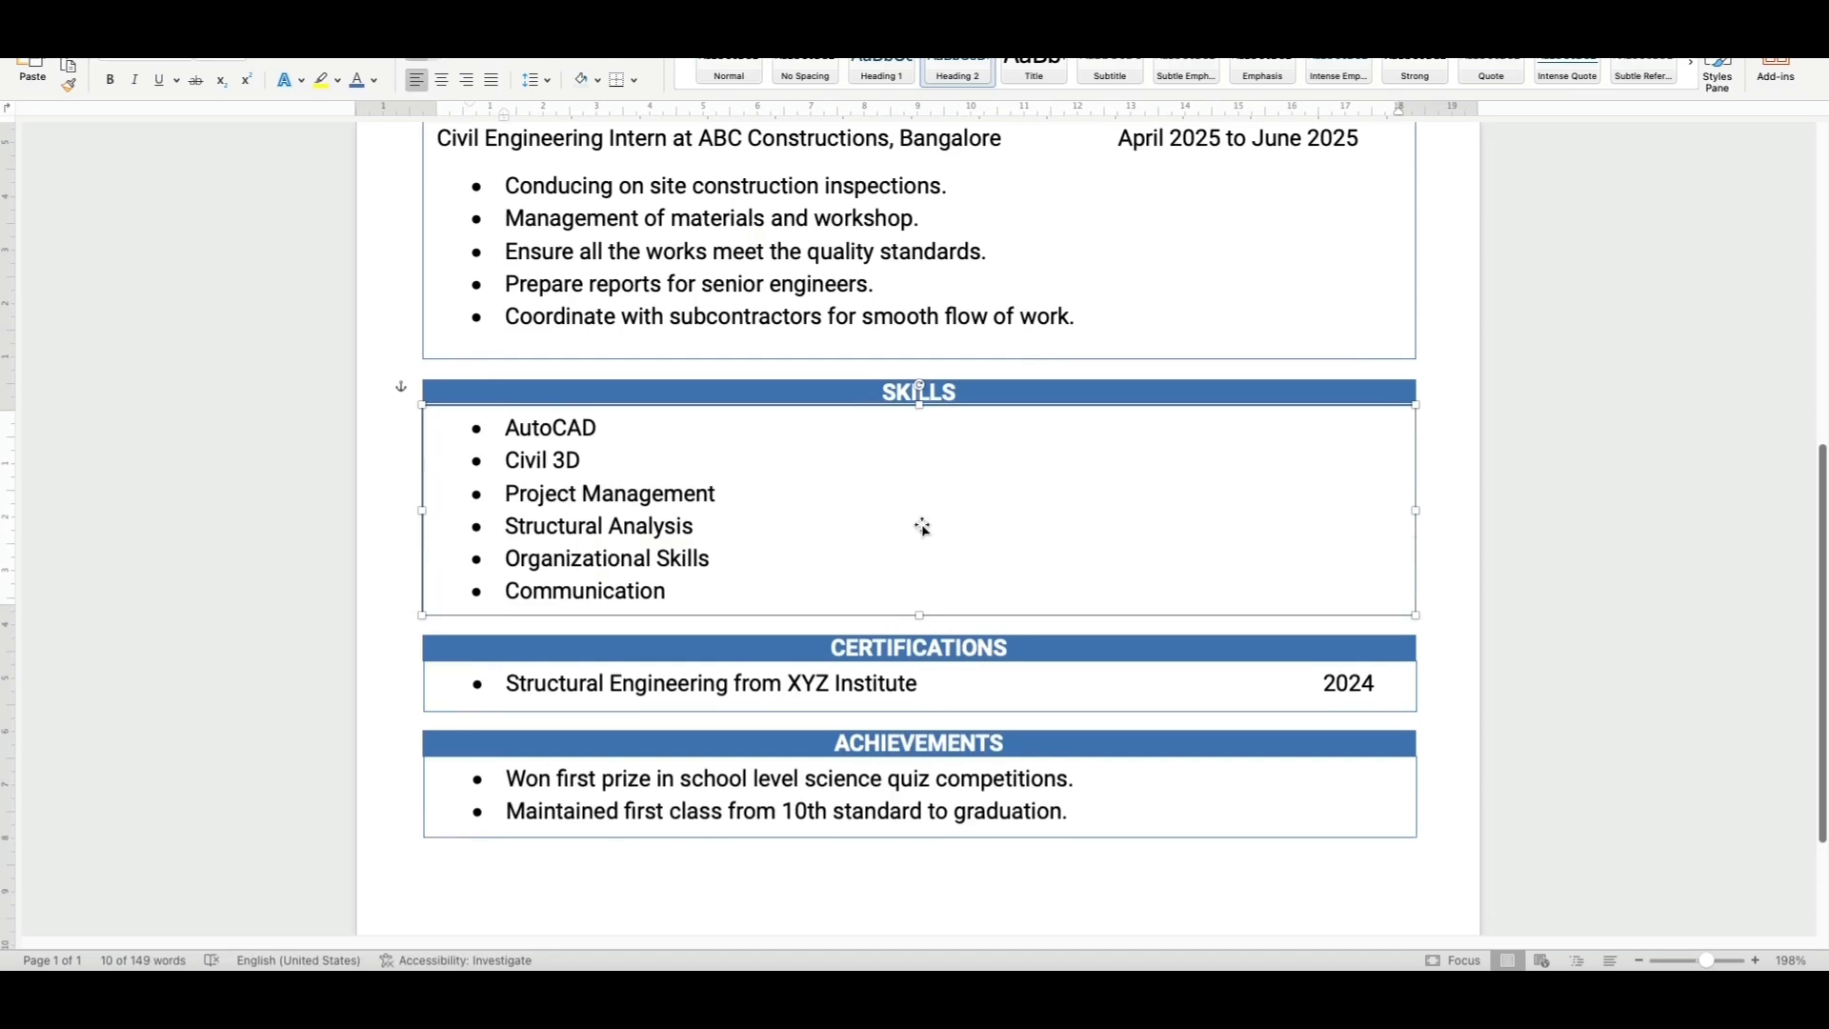
pyautogui.moveTo(648, 451)
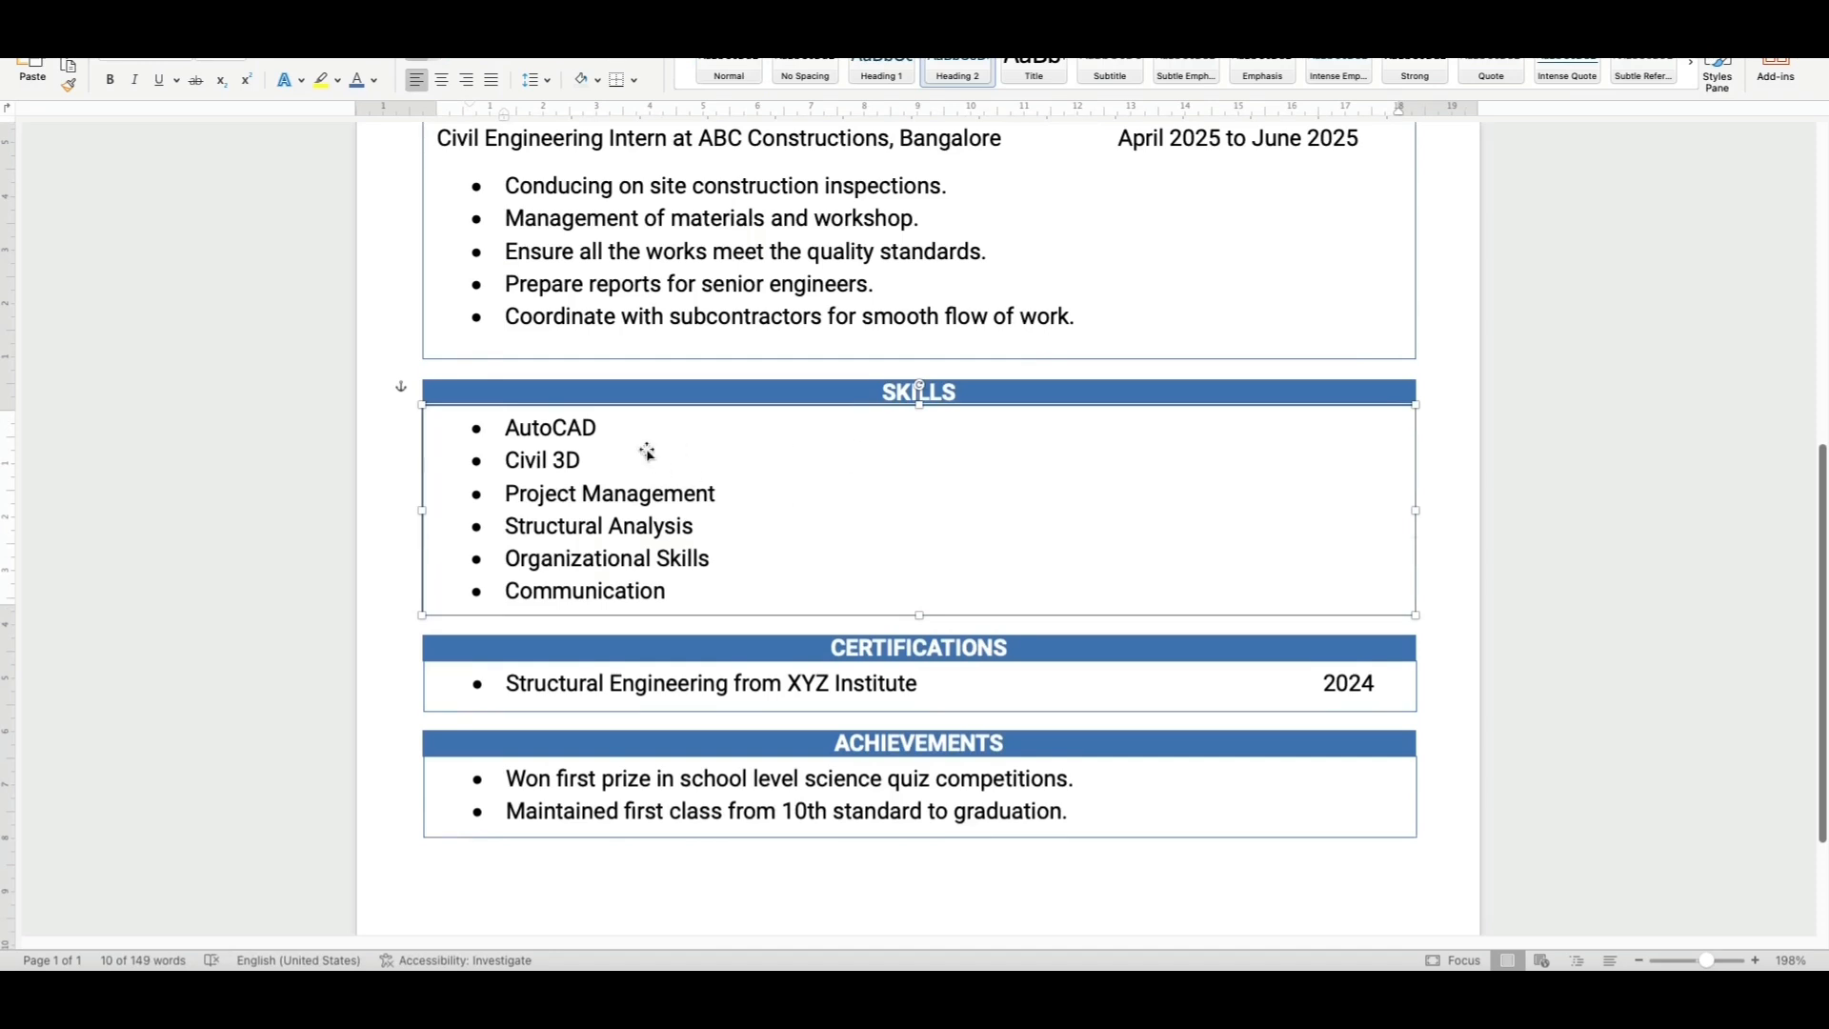
pyautogui.moveTo(483, 540)
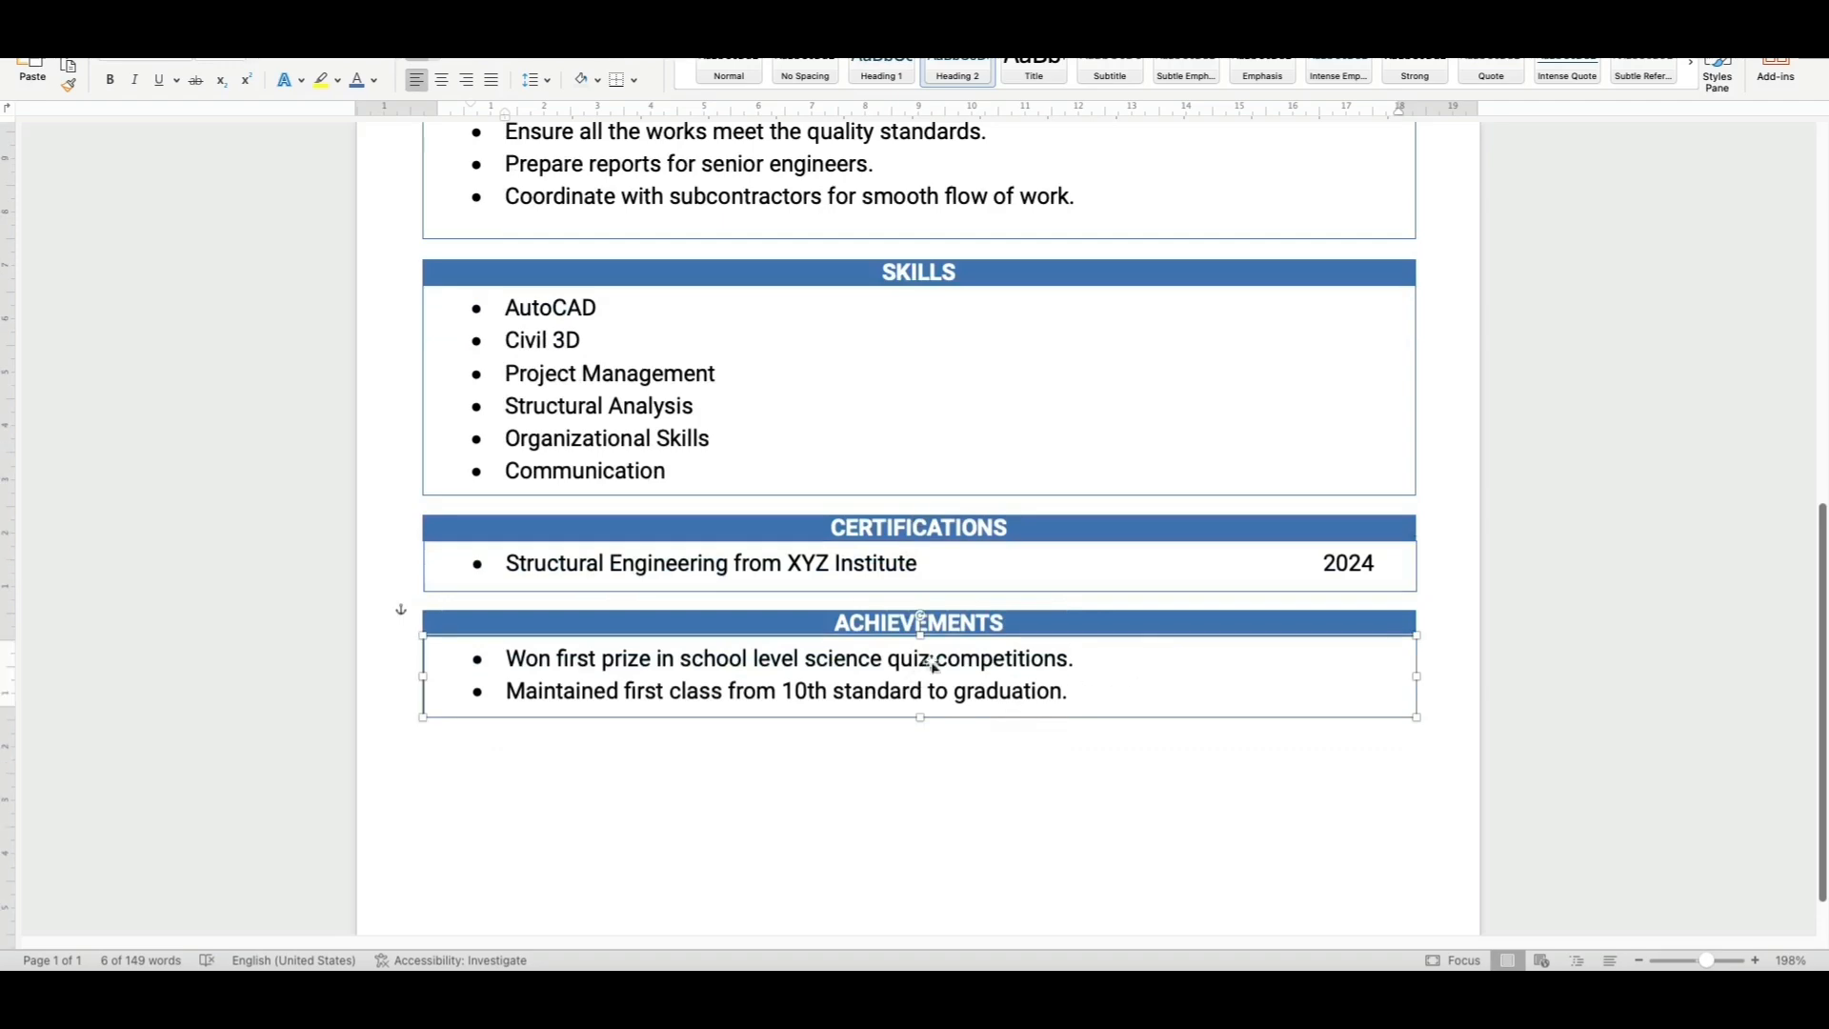
pyautogui.click(1699, 960)
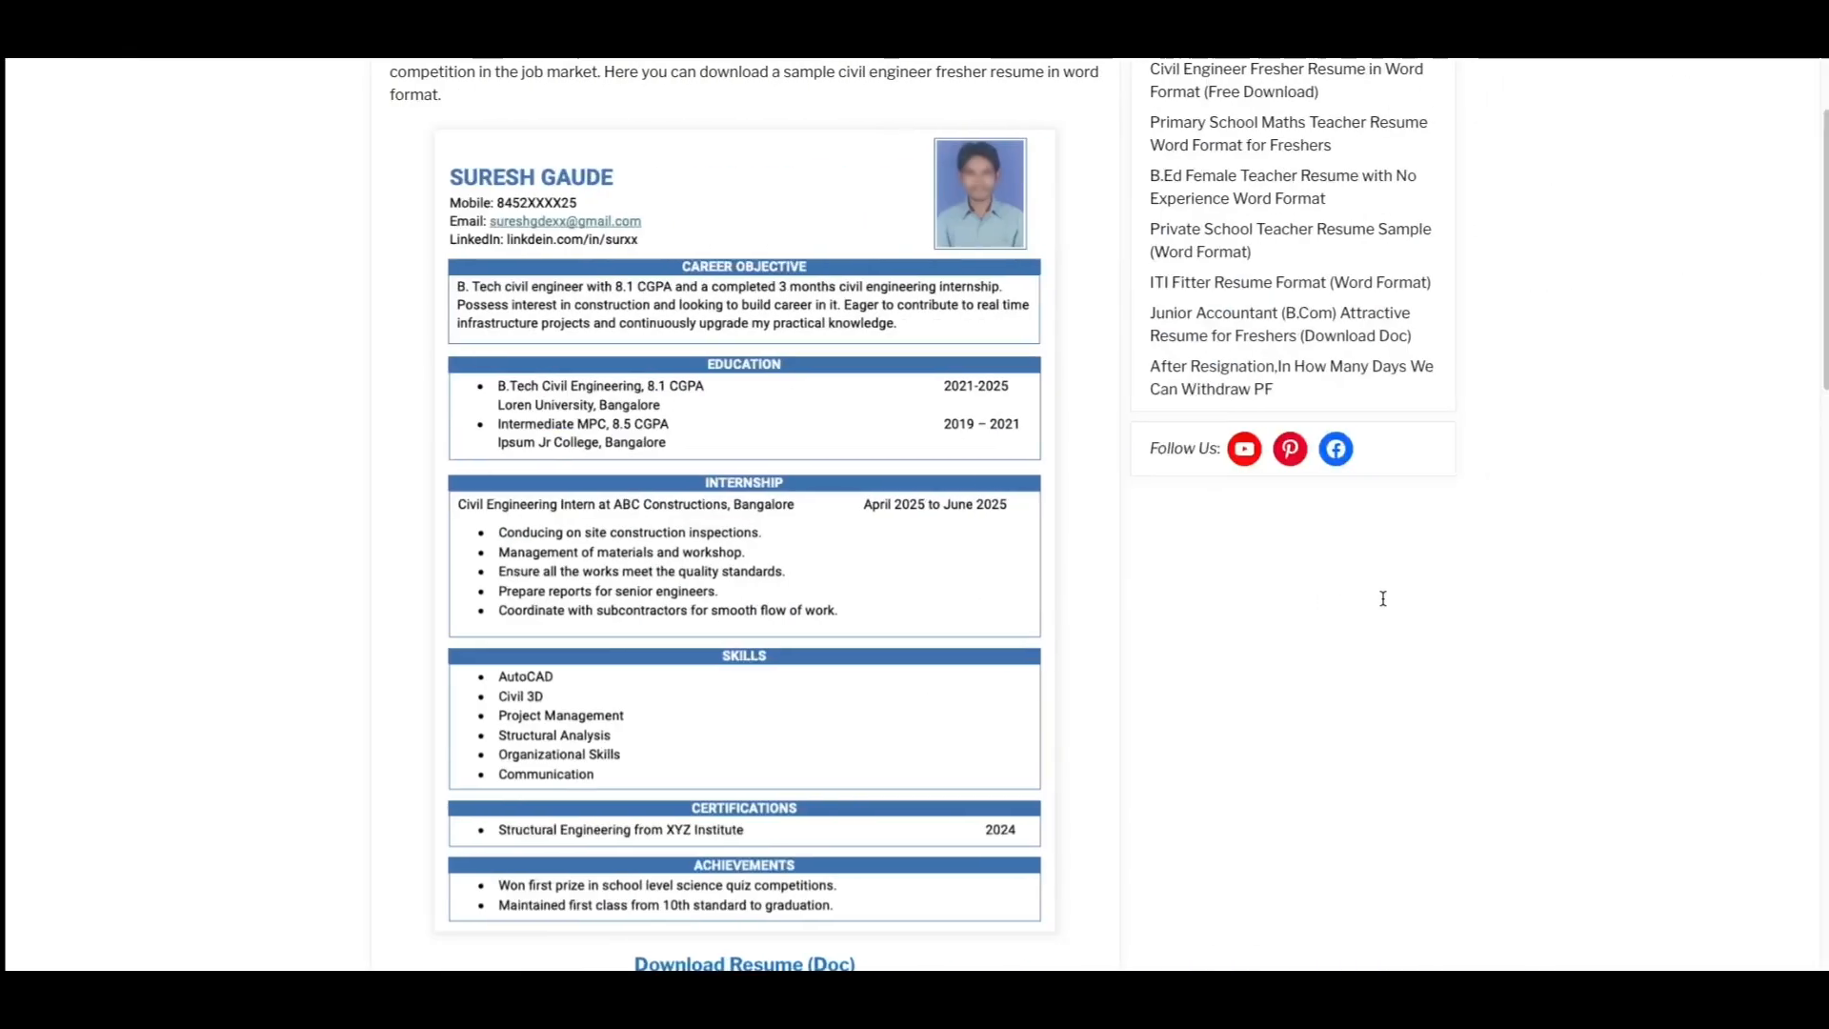
pyautogui.scroll(3)
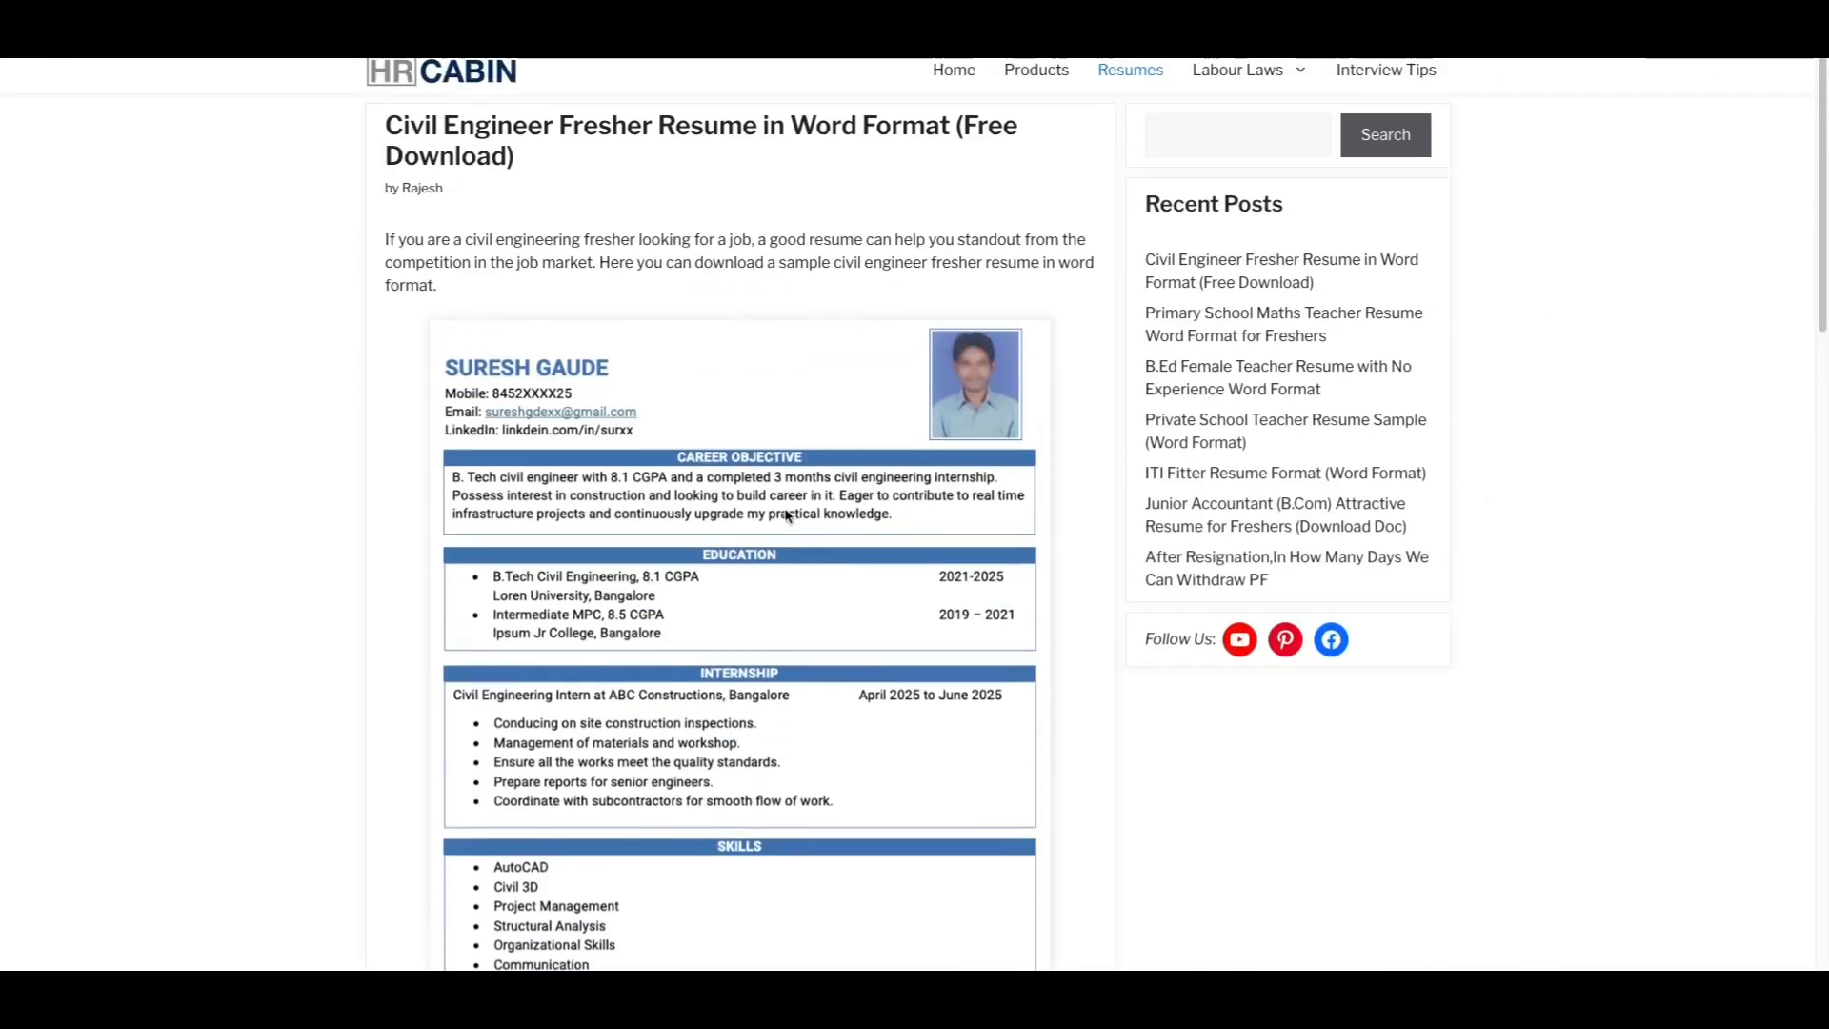
pyautogui.scroll(-3)
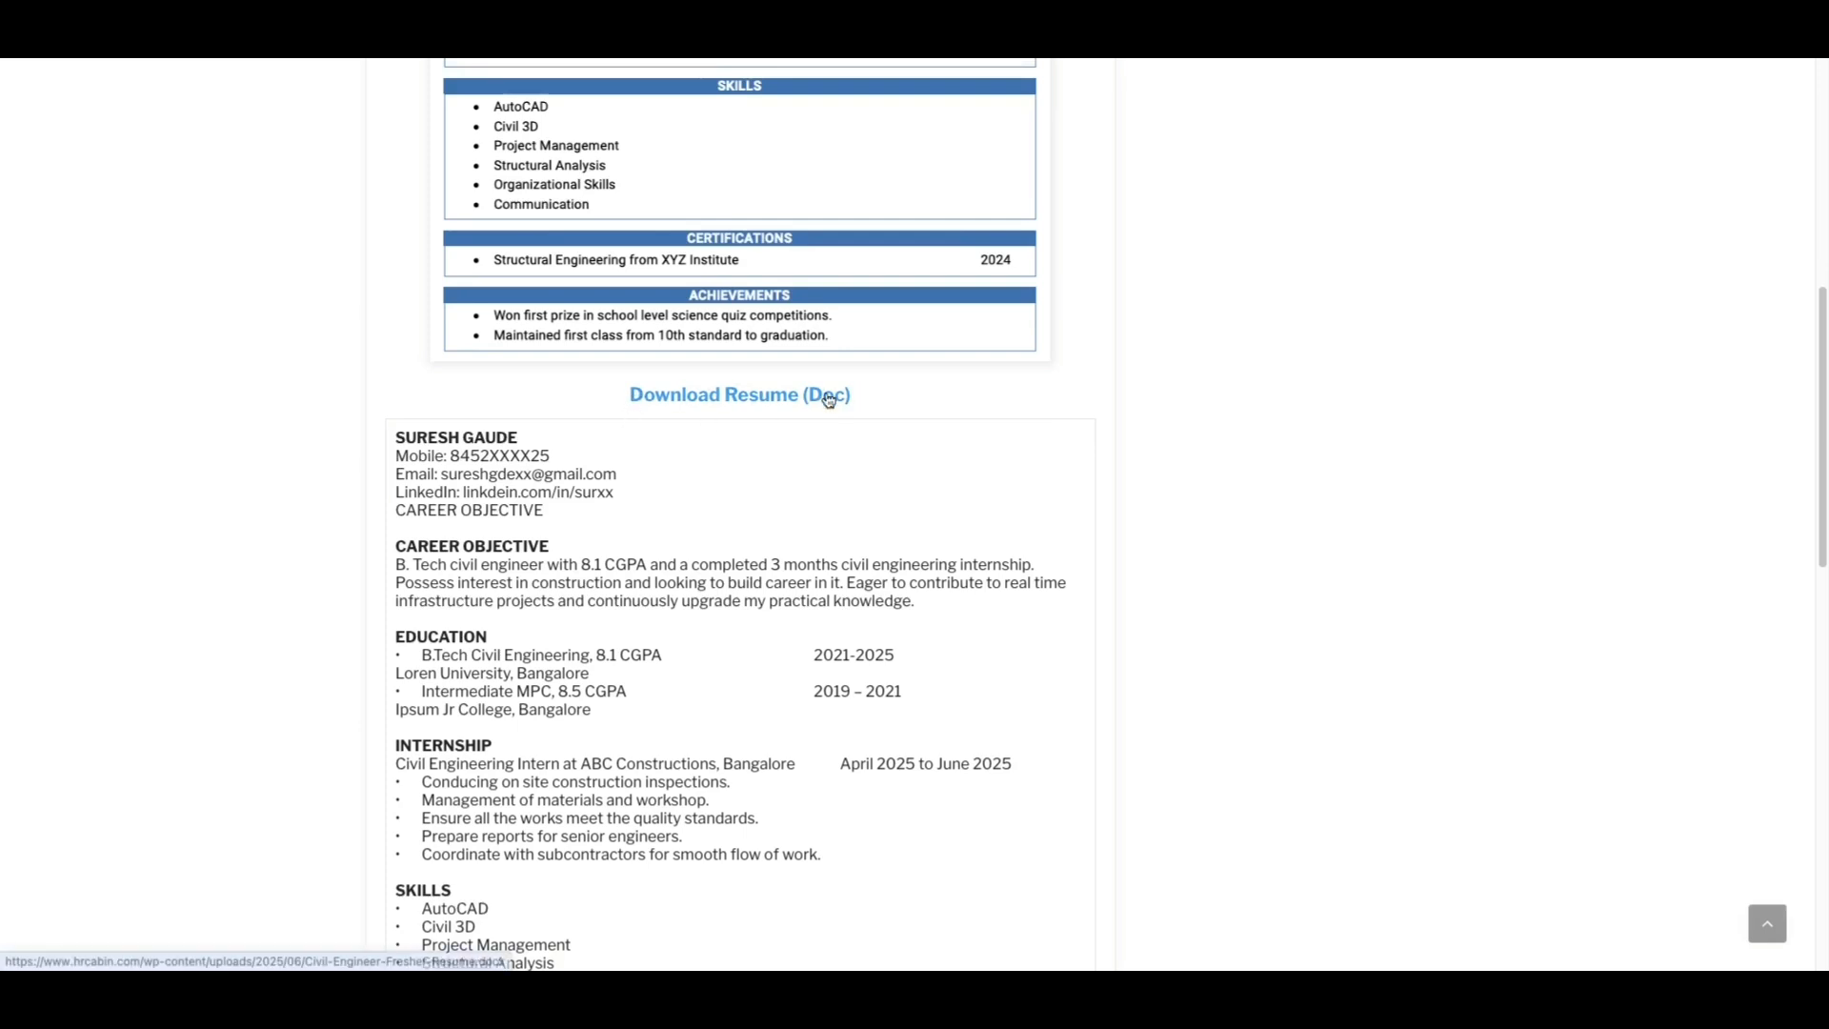
pyautogui.moveTo(939, 388)
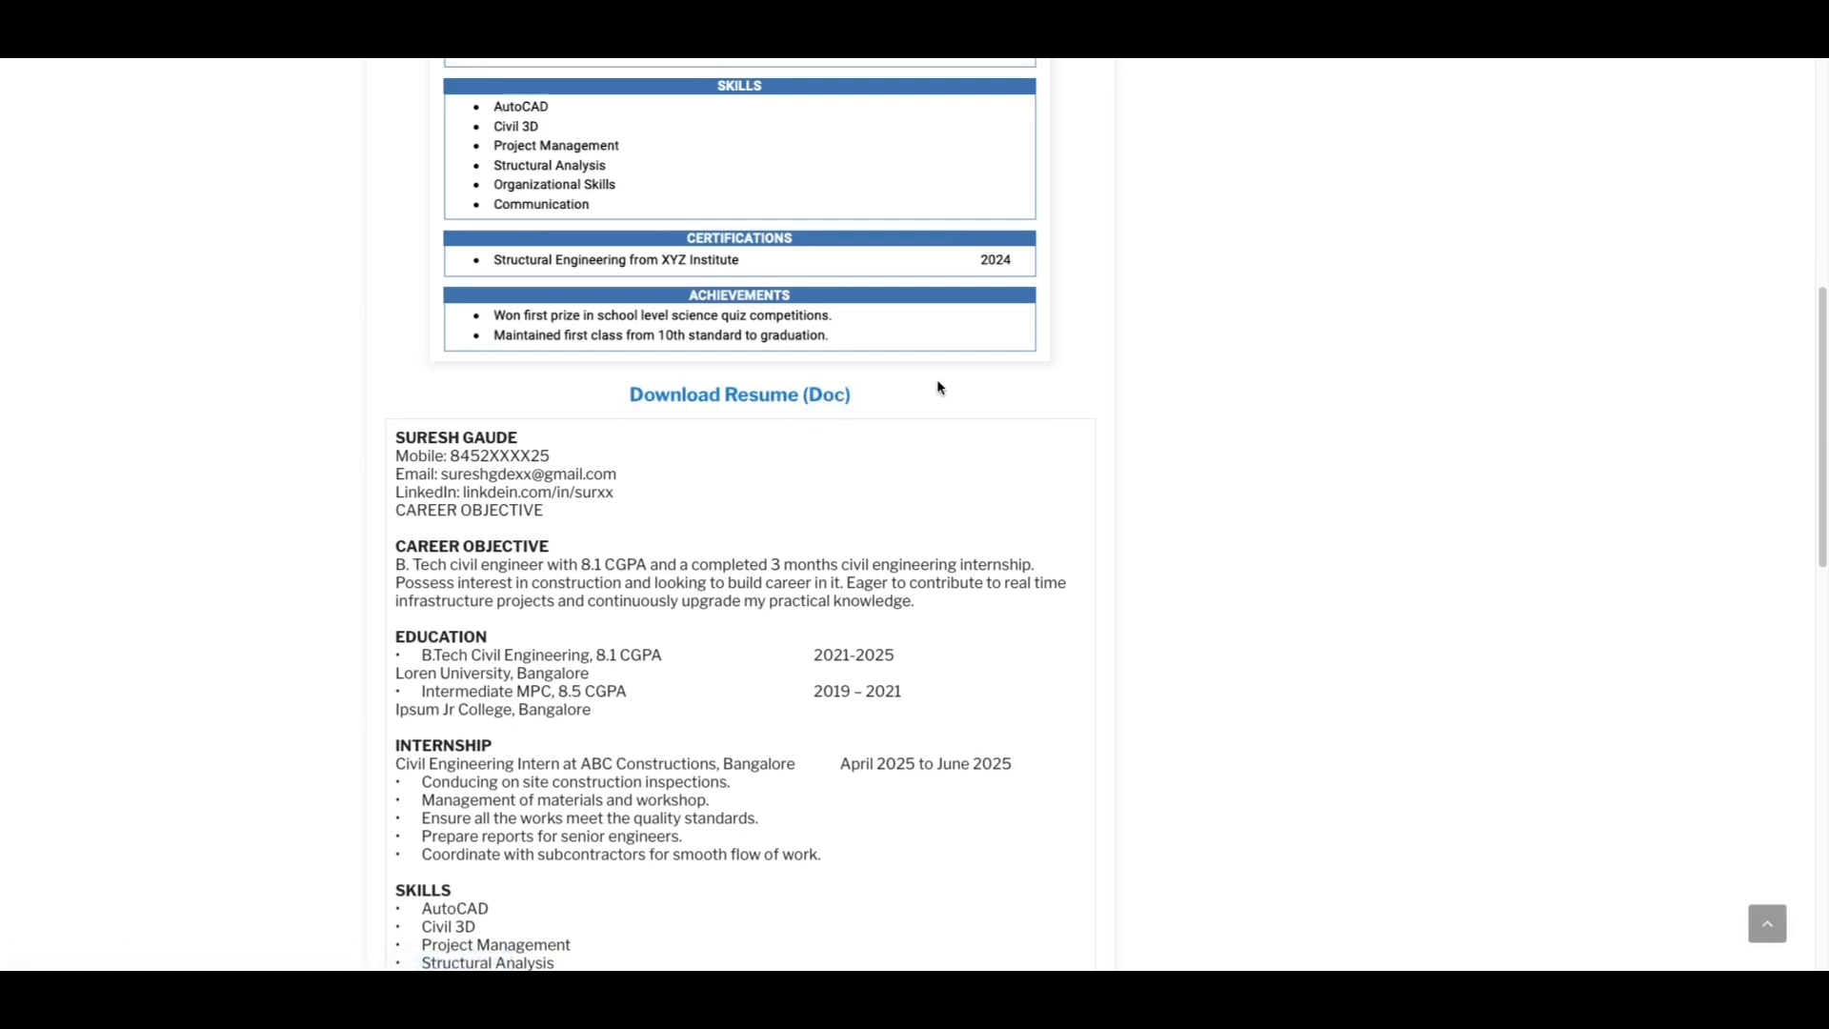